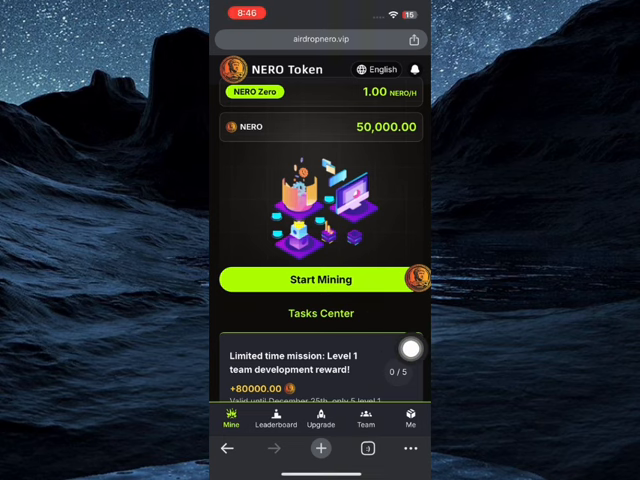
- Go to the Upgrade page listing mining tools and the 50,000 NERO balance
left_click(410, 420)
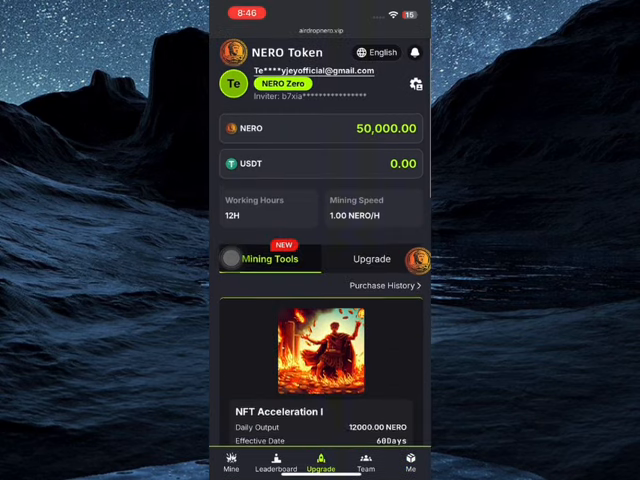
- Buy the NERO I plan for 100 NERO, raising mining to 2.00 NERO/h
left_click(372, 260)
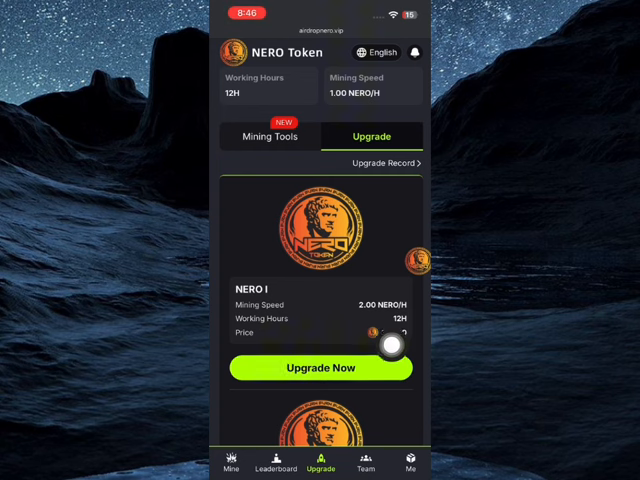
left_click(320, 368)
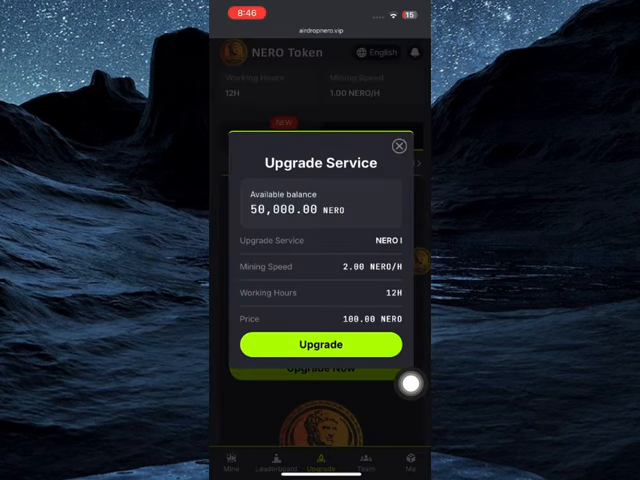
left_click(320, 344)
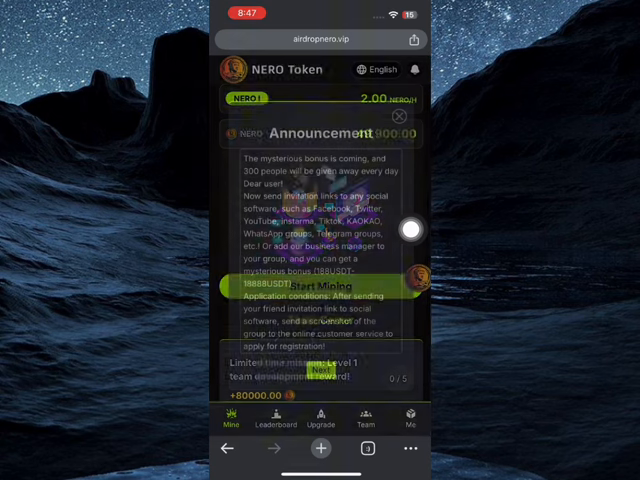
- Dismiss the announcement and set up a swap of 49,900 NERO for about 6.59 USDT
left_click(392, 120)
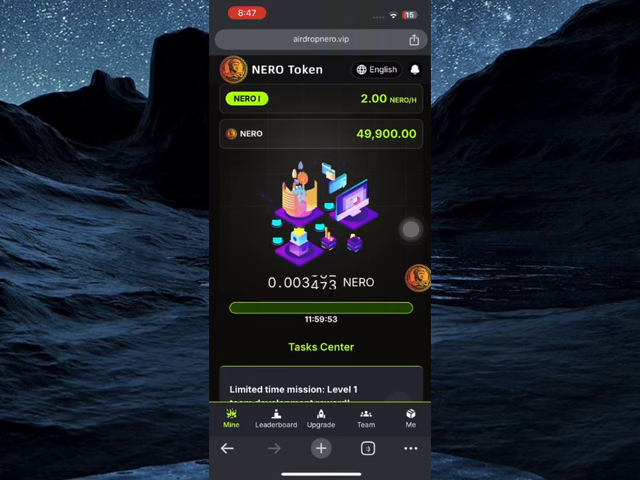
left_click(410, 420)
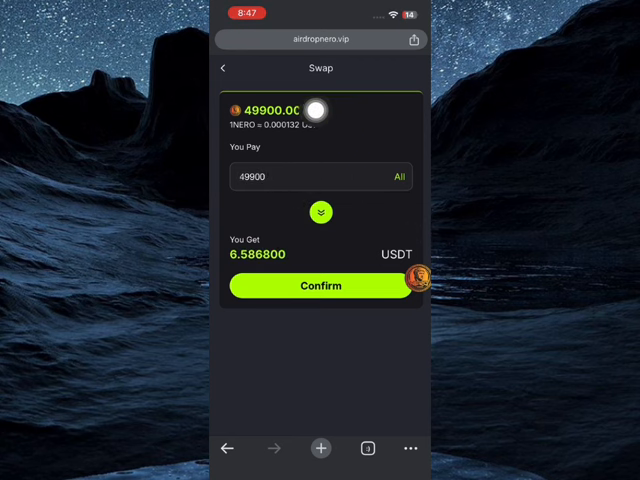
- Confirm the swap, leaving 0.00 NERO and 6.5868 USDT in the account
left_click(320, 286)
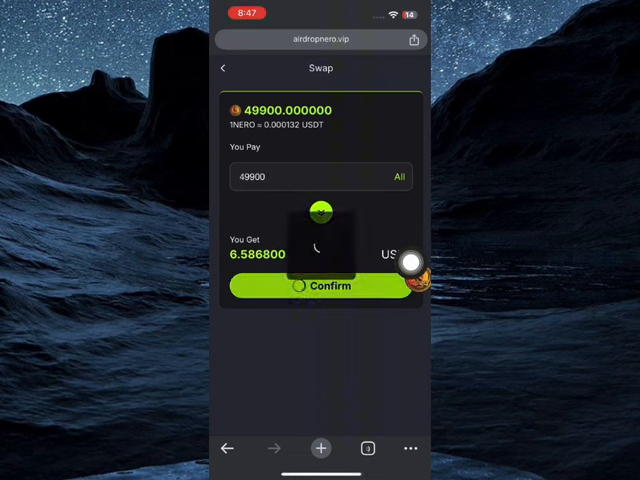
left_click(320, 286)
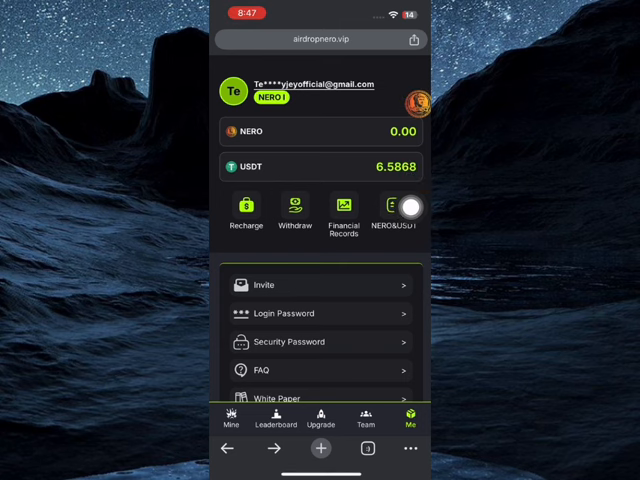
- Leave NERO Token for the crypto wallet, reaching its passcode screen
left_click(294, 210)
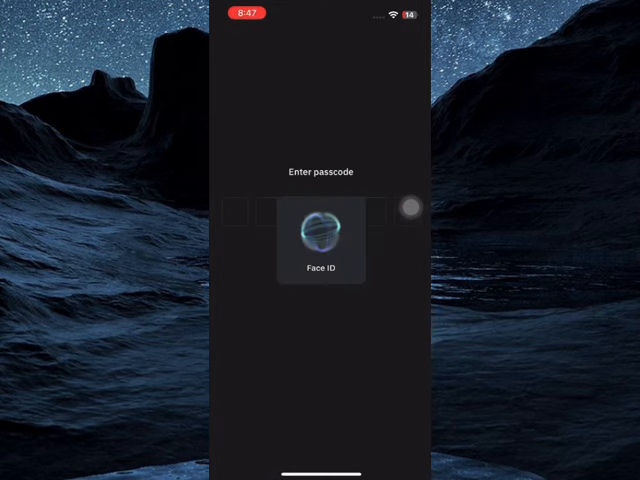
- Show the wallet's USDT receiving address, skipping the backup reminder
left_click(320, 236)
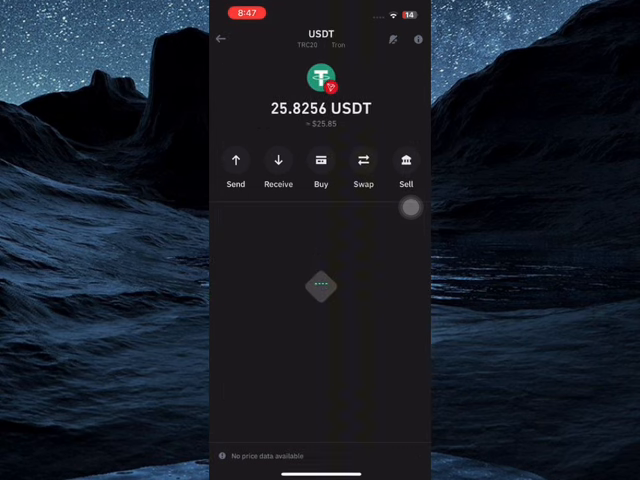
left_click(278, 160)
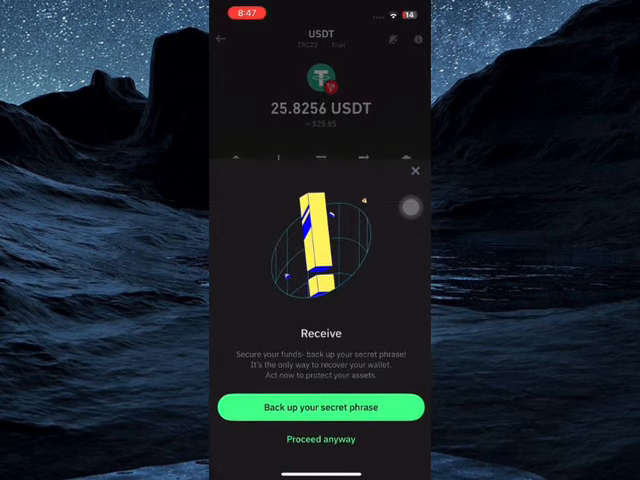
left_click(320, 438)
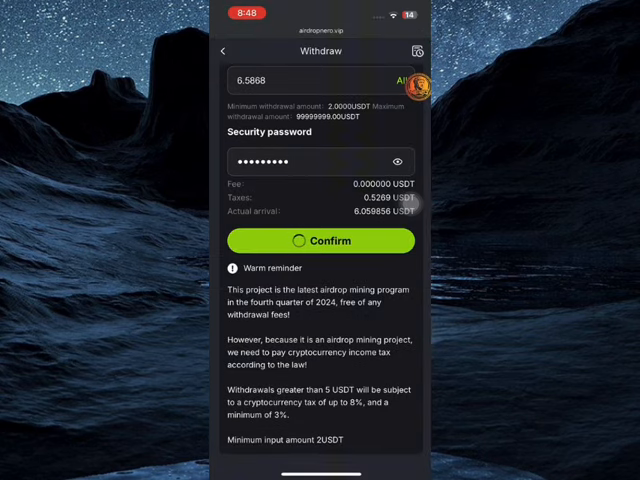
- Submit the 6.5868 USDT withdrawal to the wallet address over TRC20-USDT
left_click(320, 240)
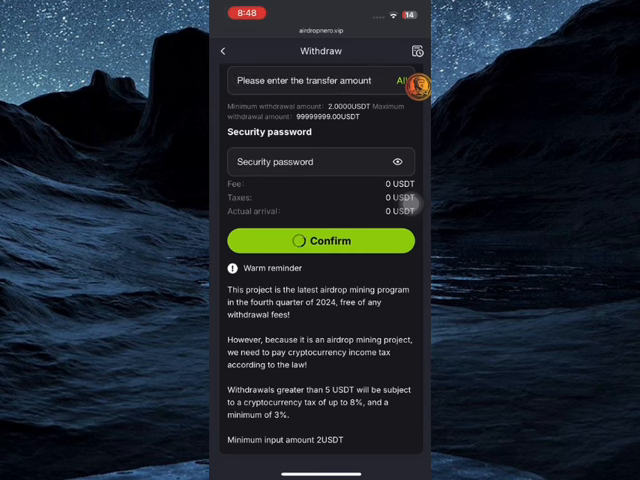
left_click(320, 240)
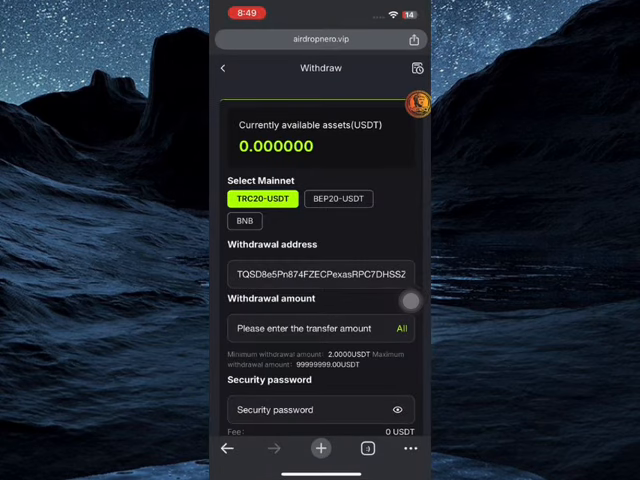
- Return to the Me account page, now showing 0.00 NERO and 0.00 USDT
left_click(224, 68)
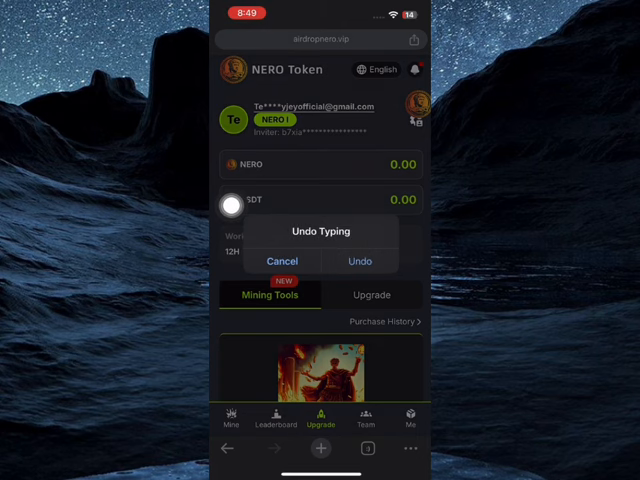
left_click(282, 260)
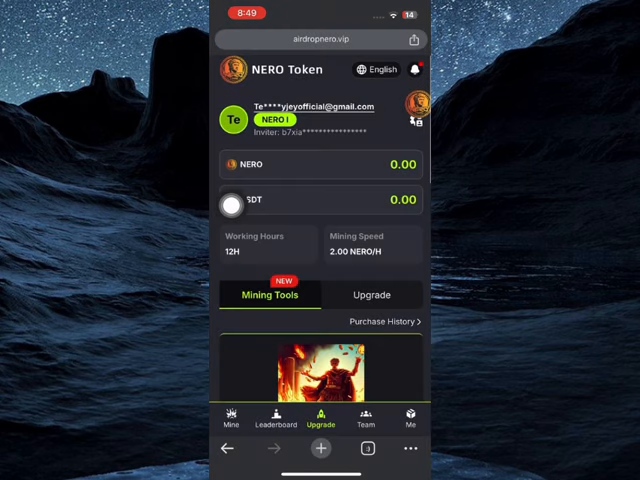
left_click(410, 422)
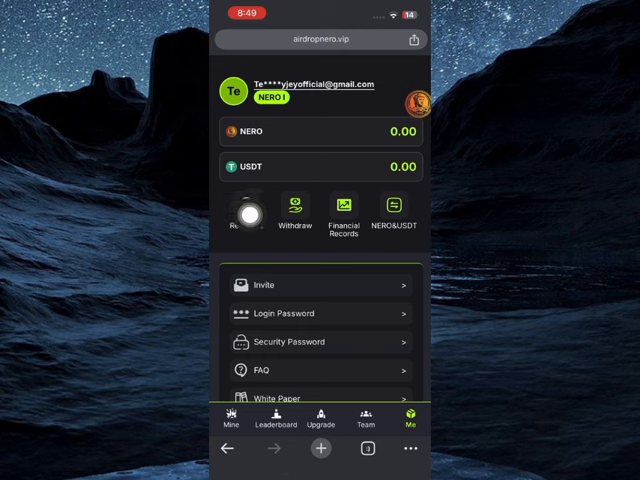
- Copy the BNB recharge deposit address and go back to the mining home
left_click(244, 210)
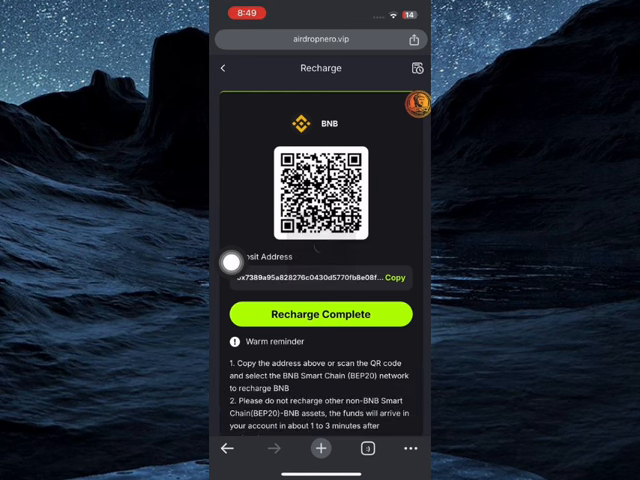
left_click(396, 276)
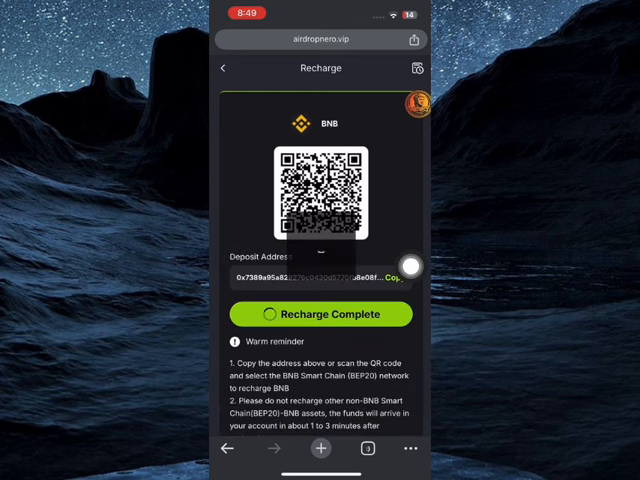
left_click(398, 276)
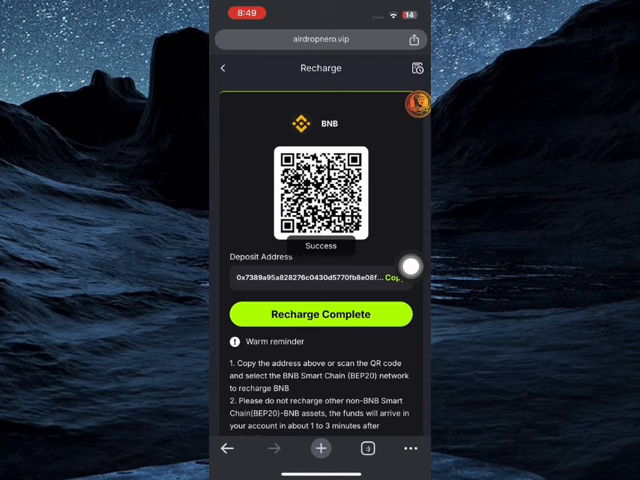
left_click(224, 68)
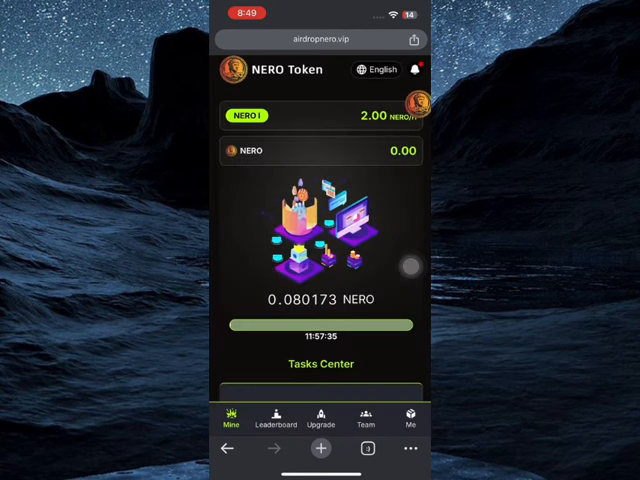
- Claim the Check in daily task in Tasks Center for its +50.00 reward
scroll("down", 3)
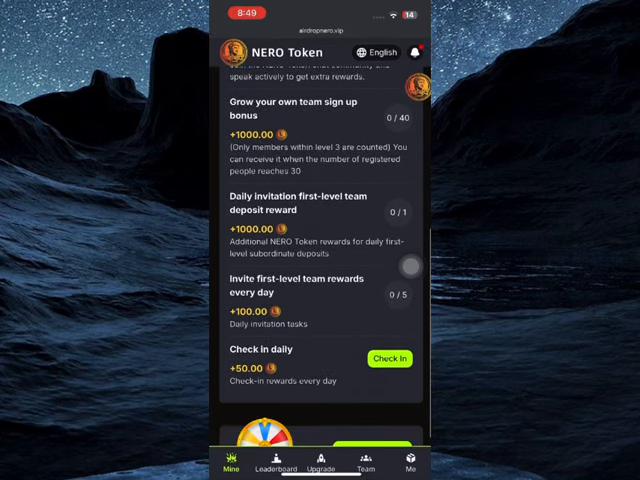
left_click(388, 360)
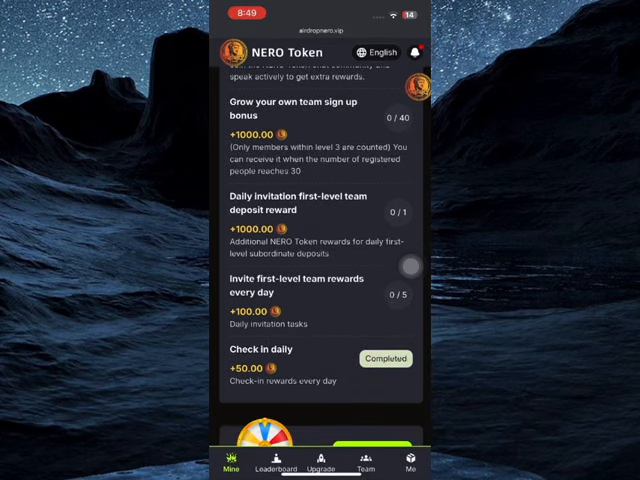
scroll("up", 3)
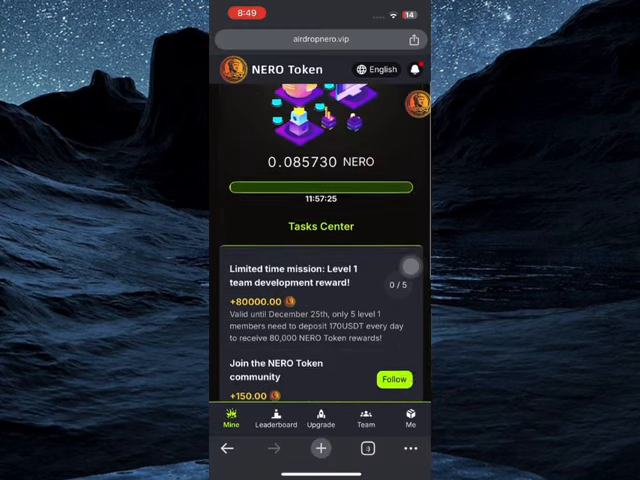